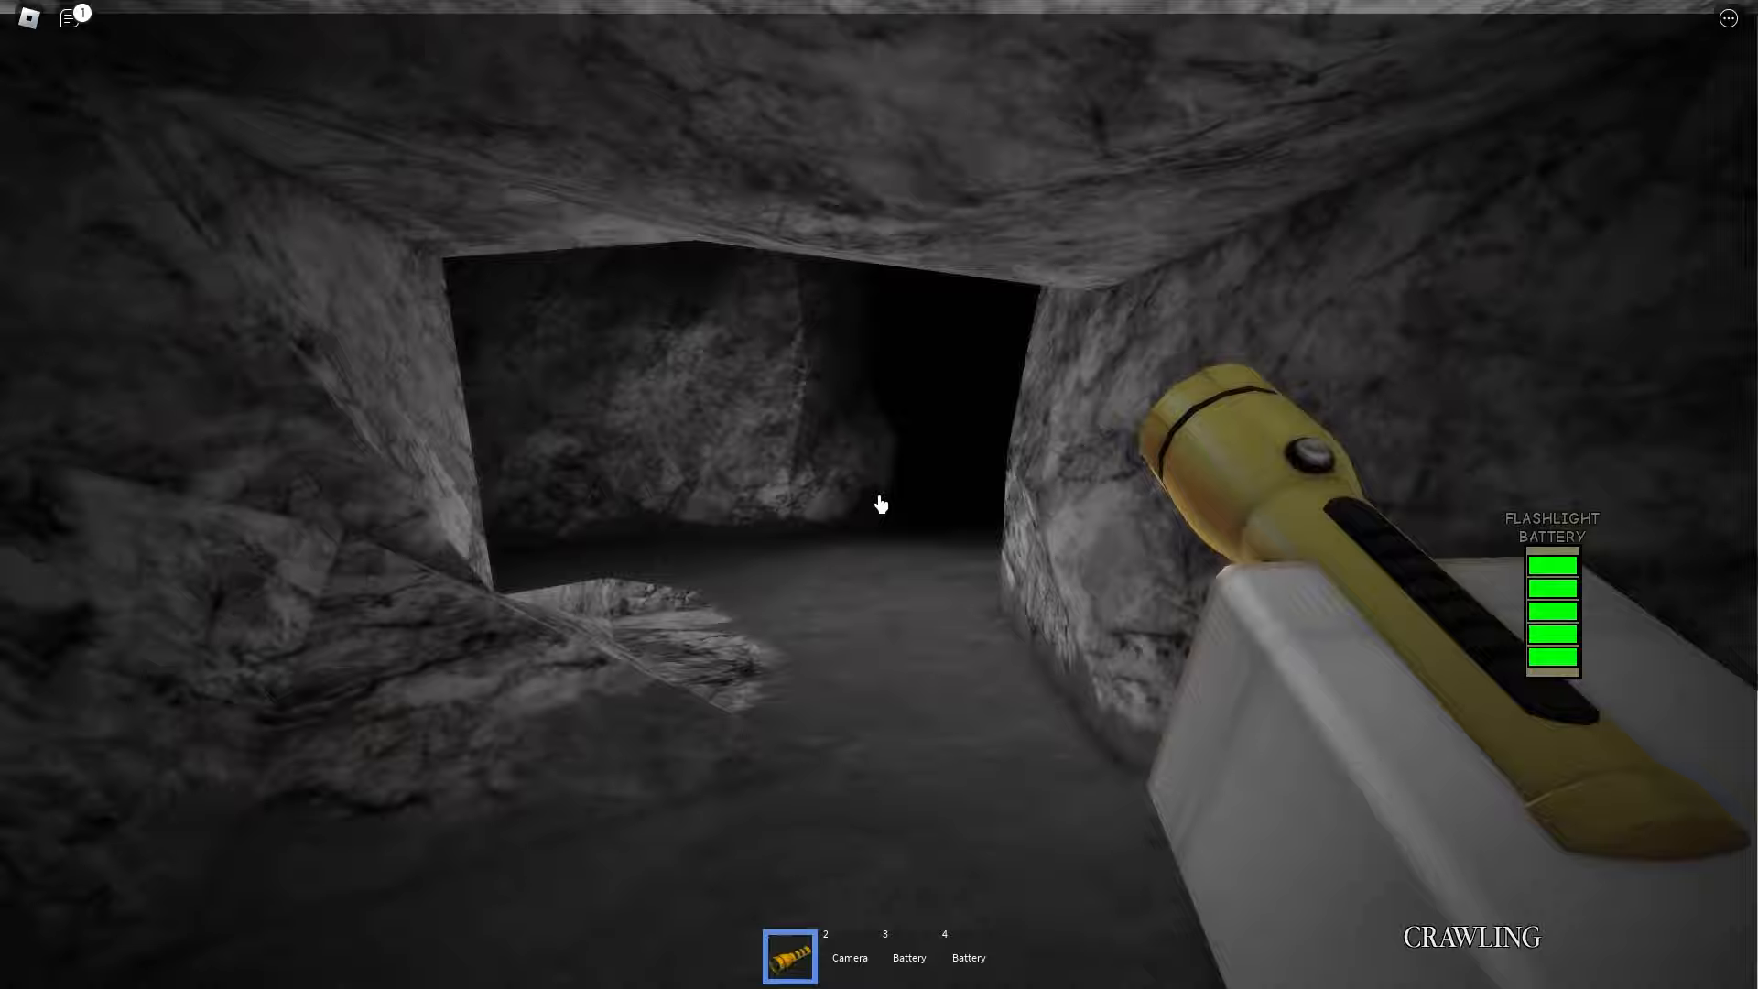
# Crawl through the cave, swapping between flashlight and camera, ending with the camera equipped
pyautogui.press('2')
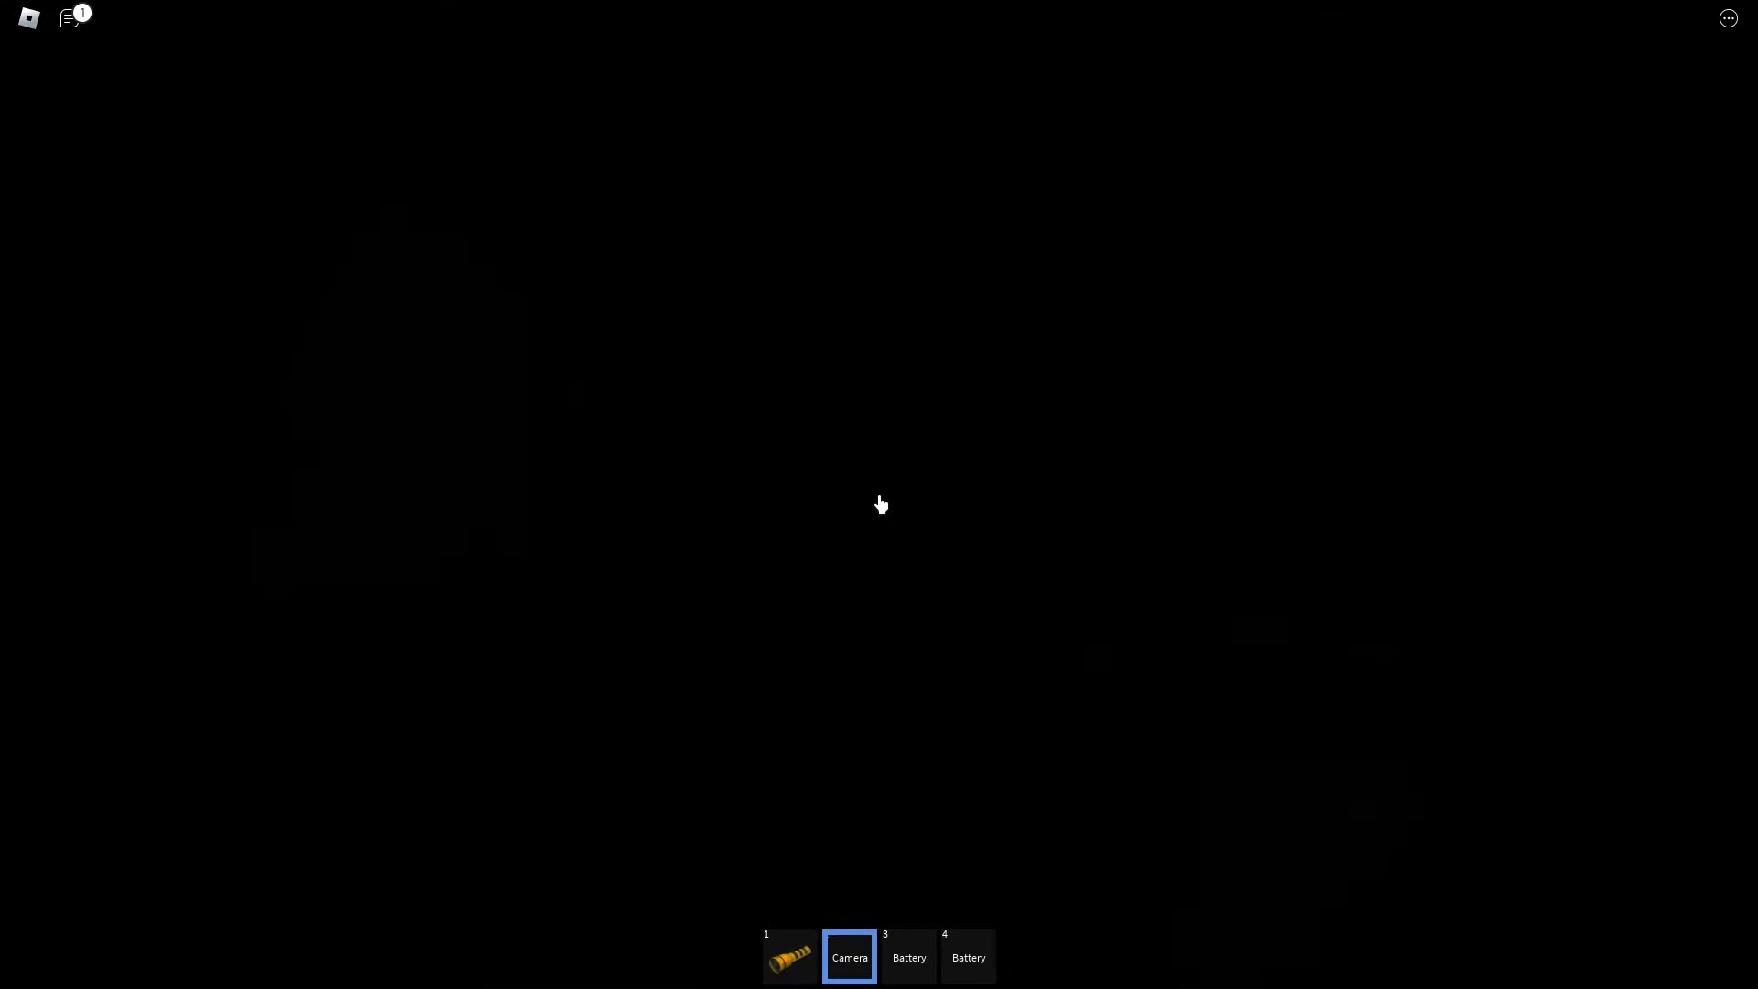
pyautogui.press('1')
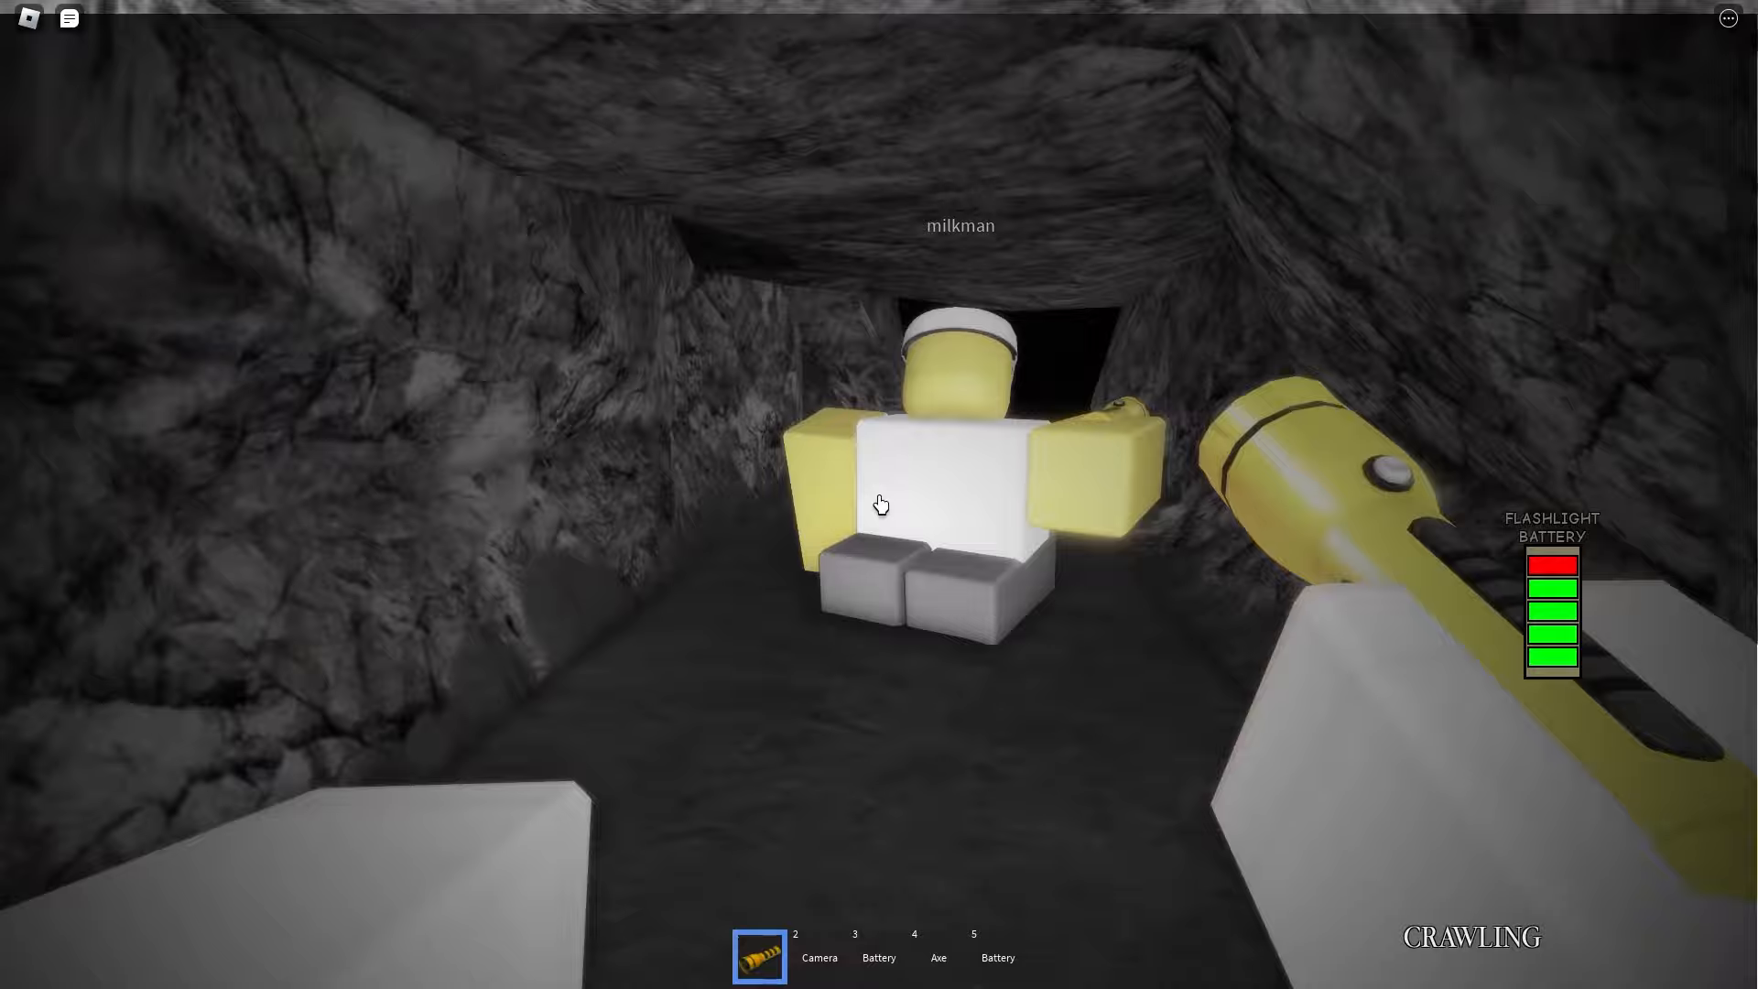
pyautogui.press('2')
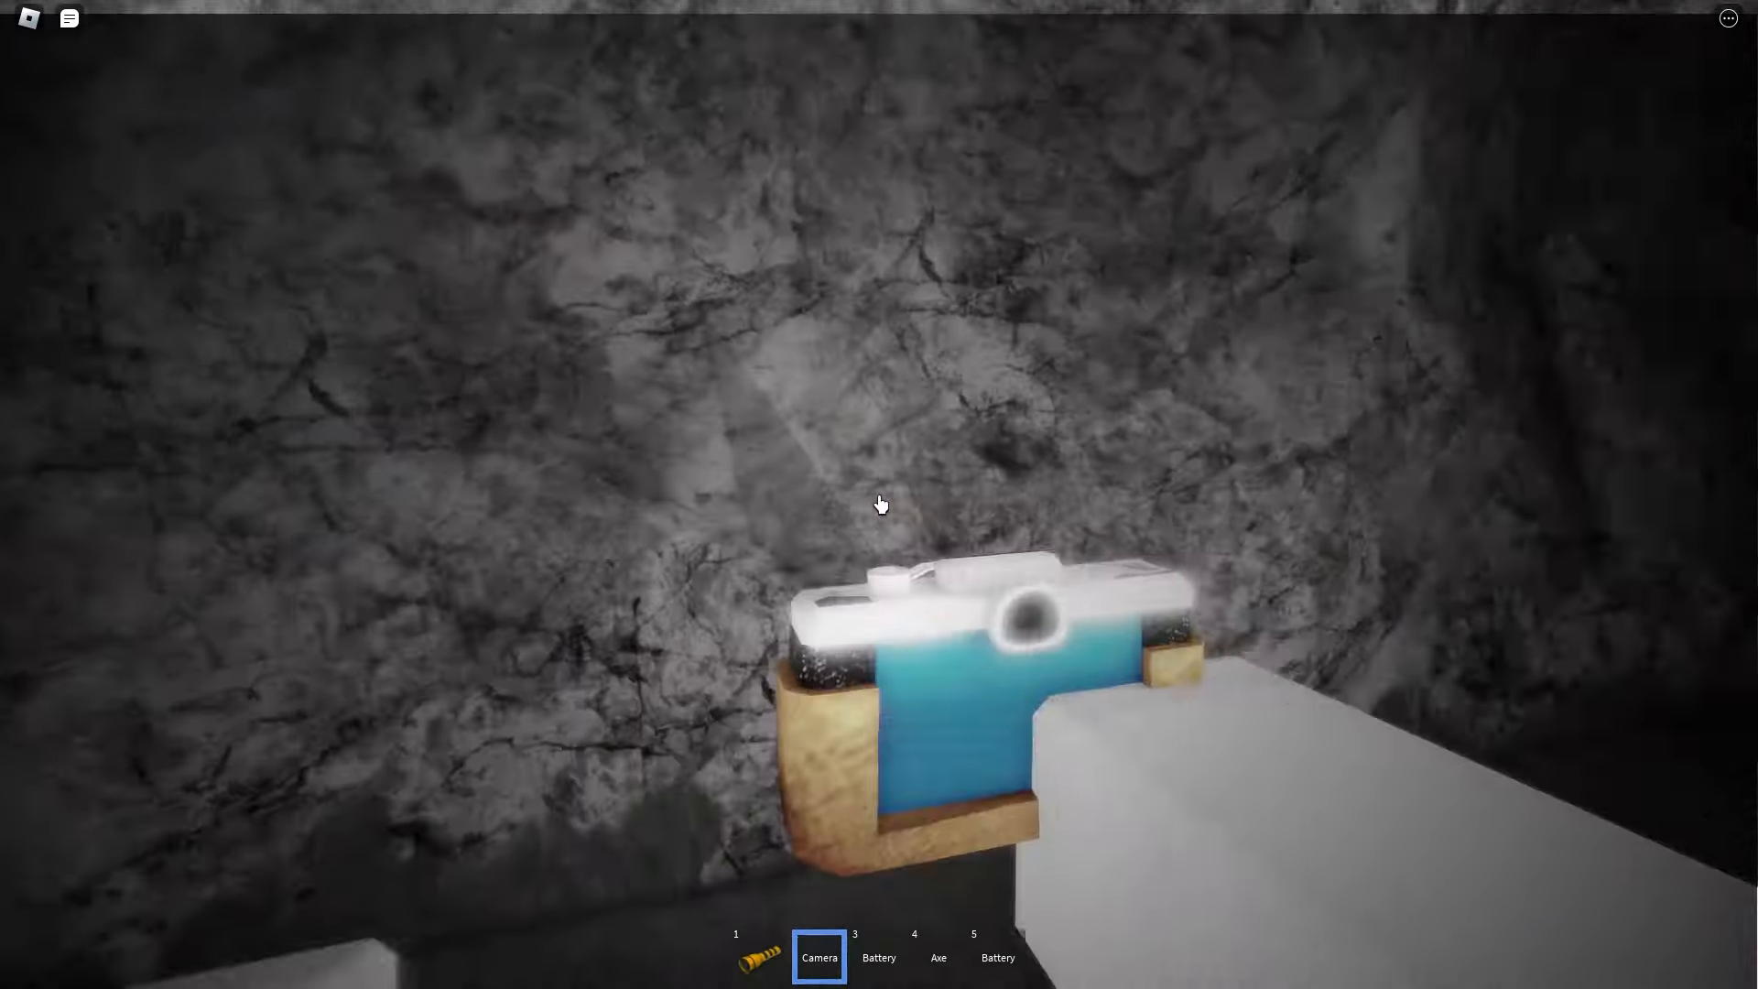
pyautogui.press('1')
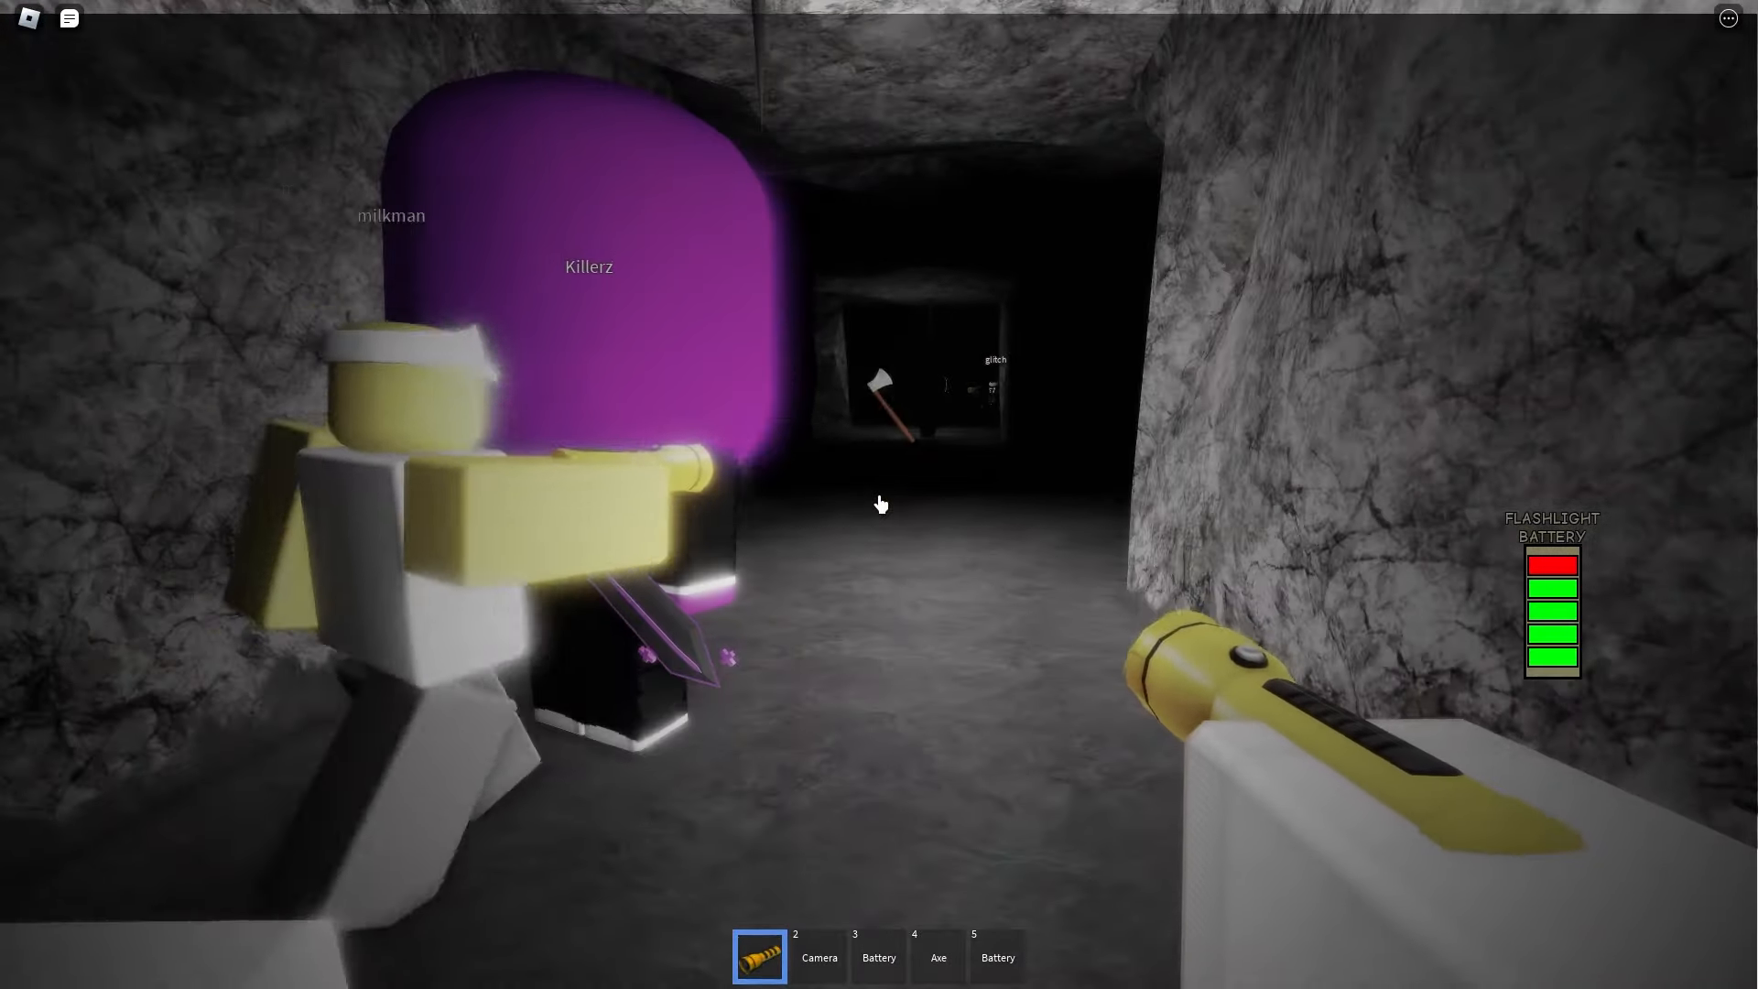
pyautogui.moveTo(879, 504)
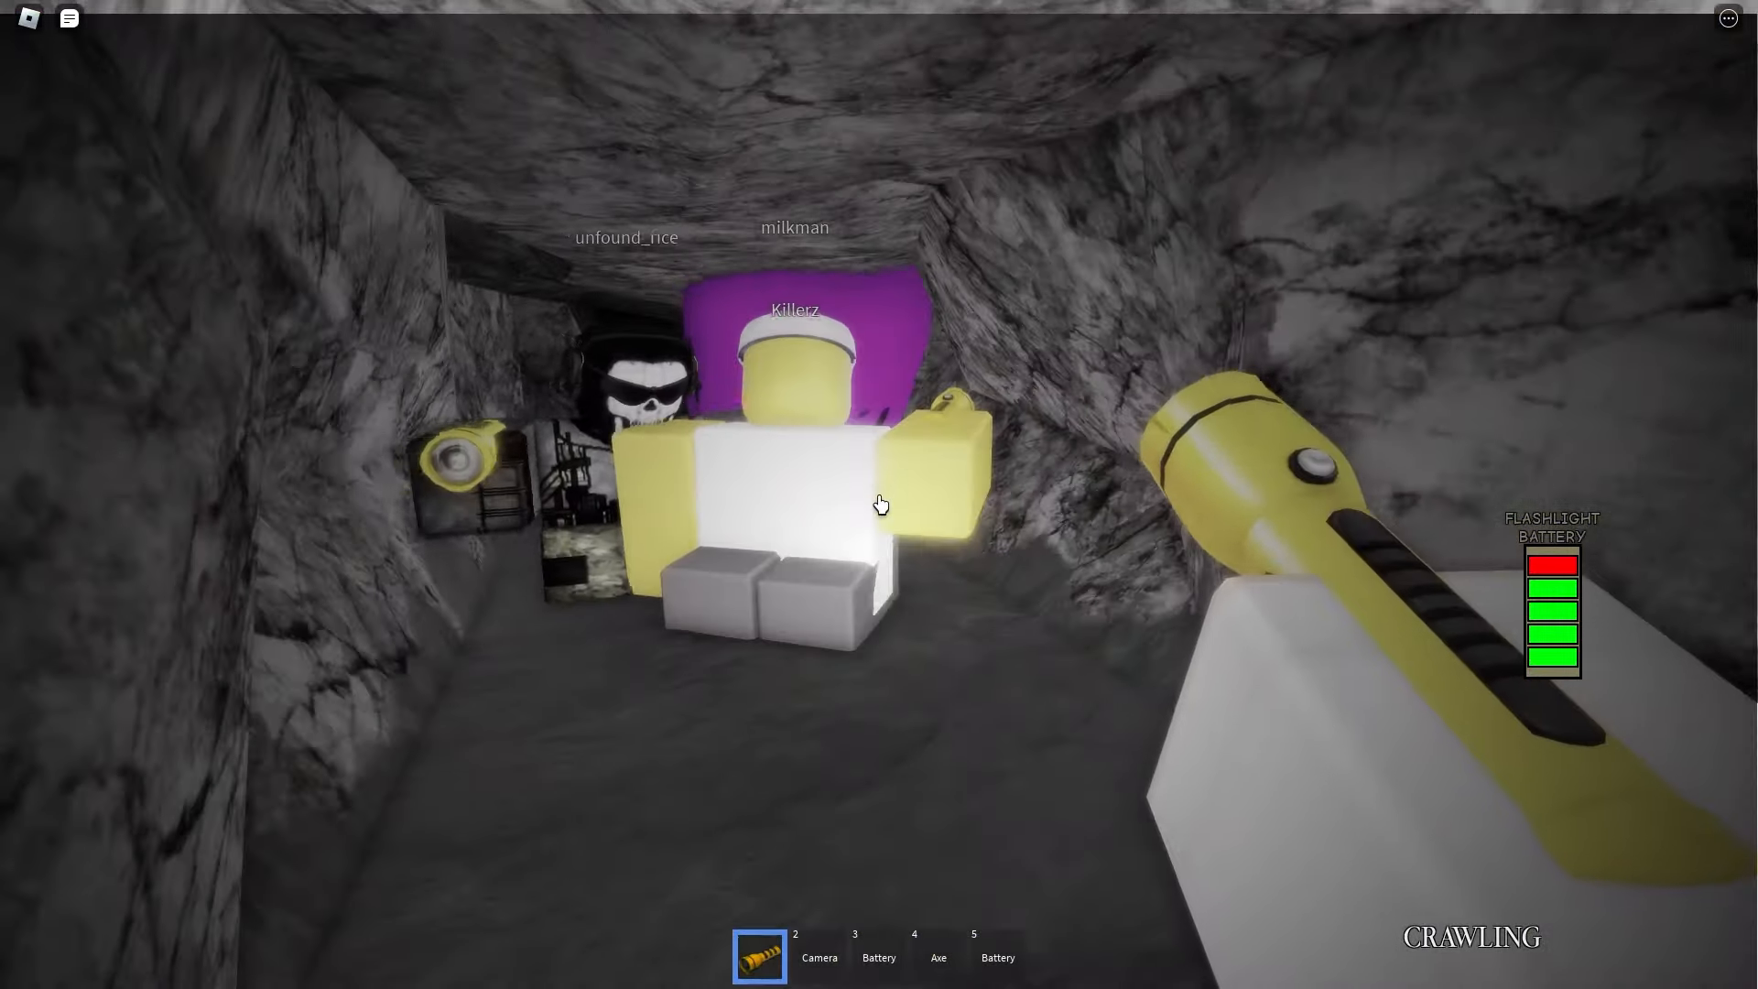
pyautogui.moveTo(879, 504)
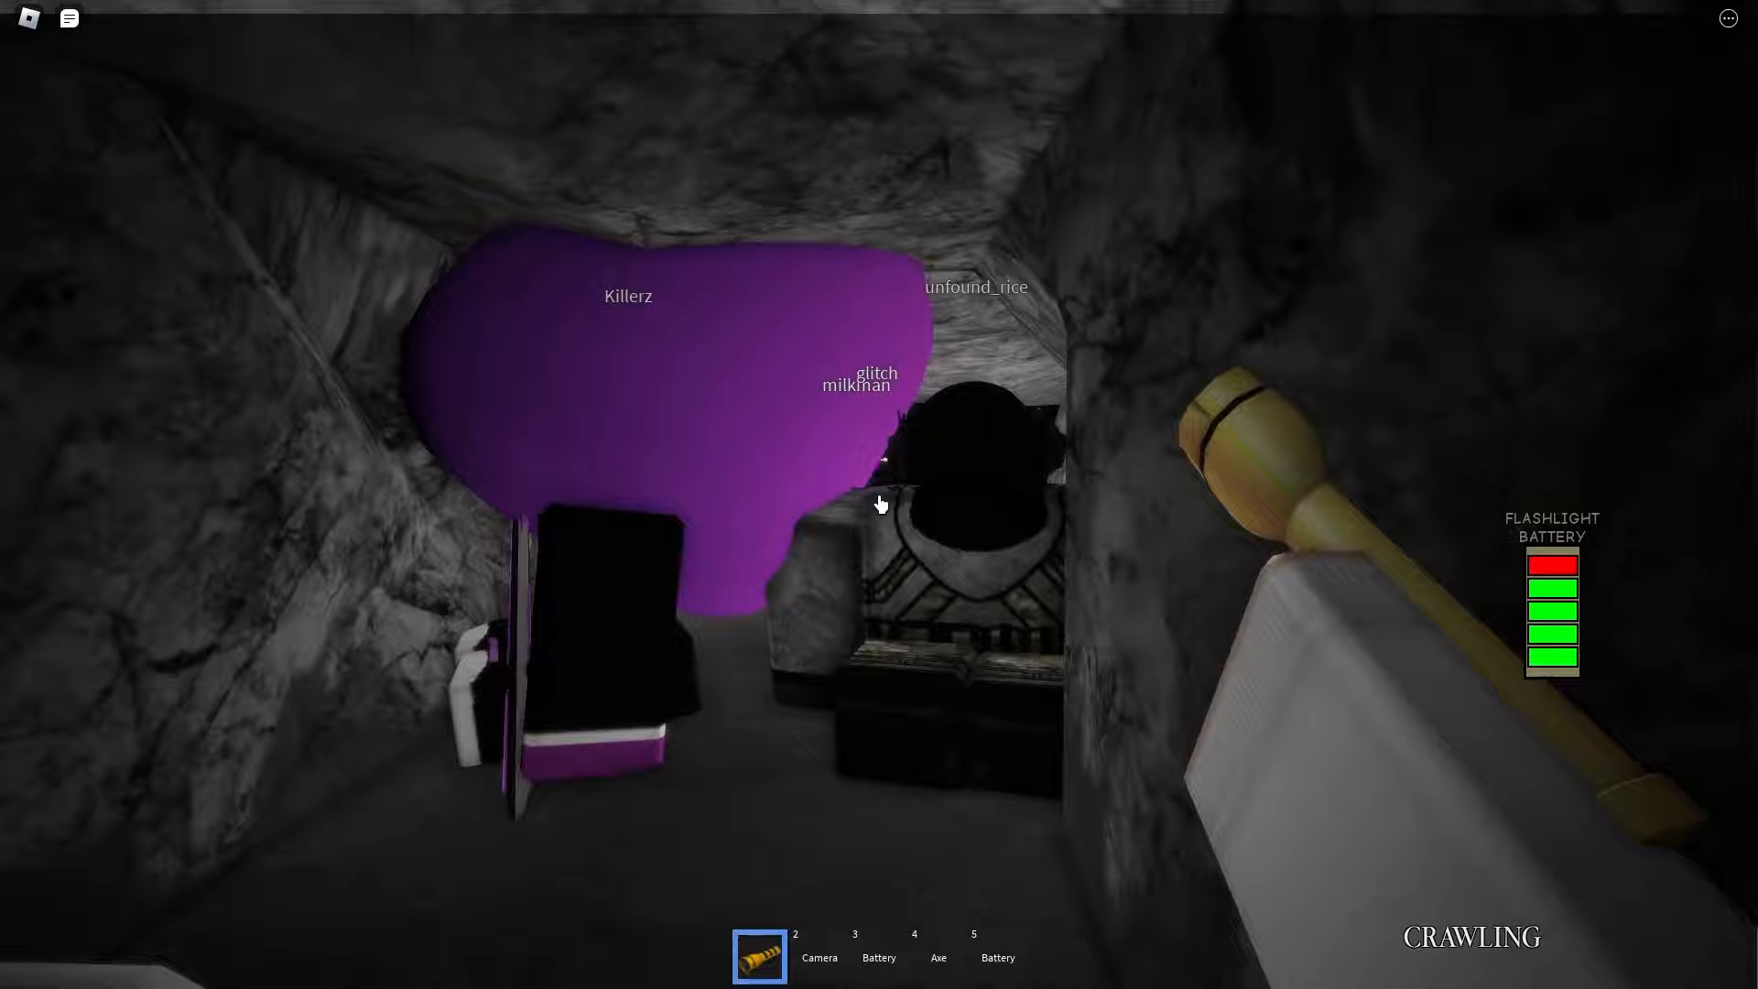
pyautogui.moveTo(880, 505)
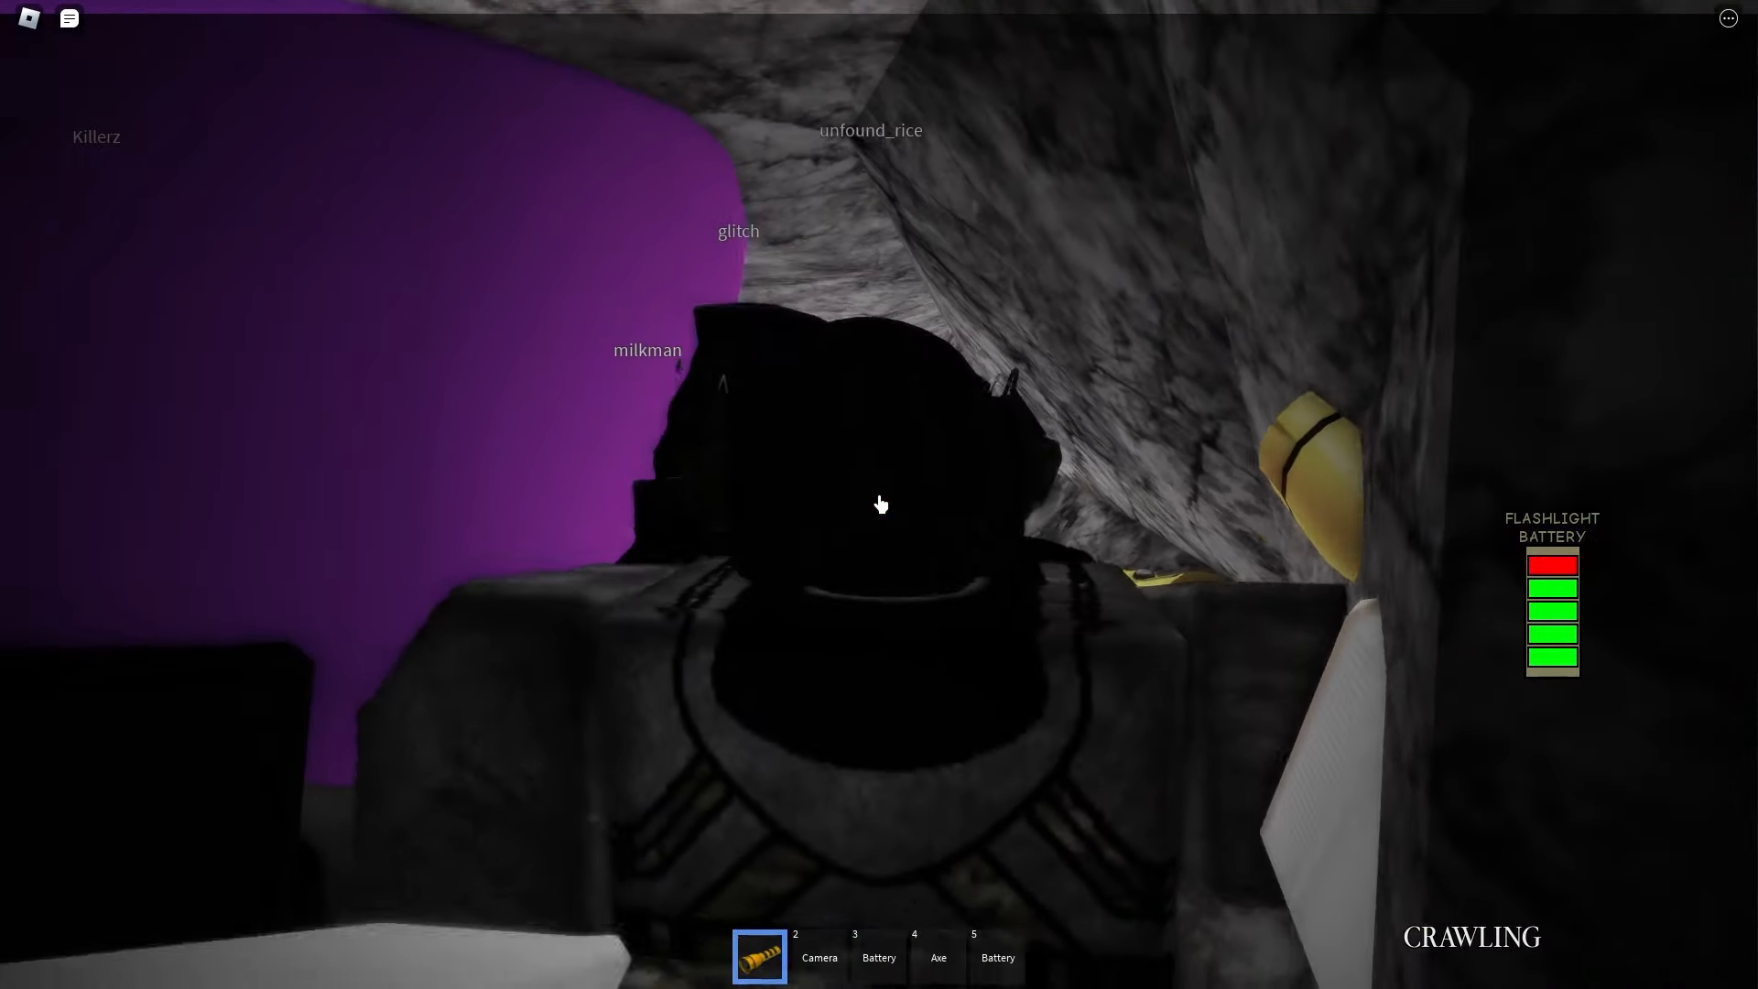
pyautogui.press('2')
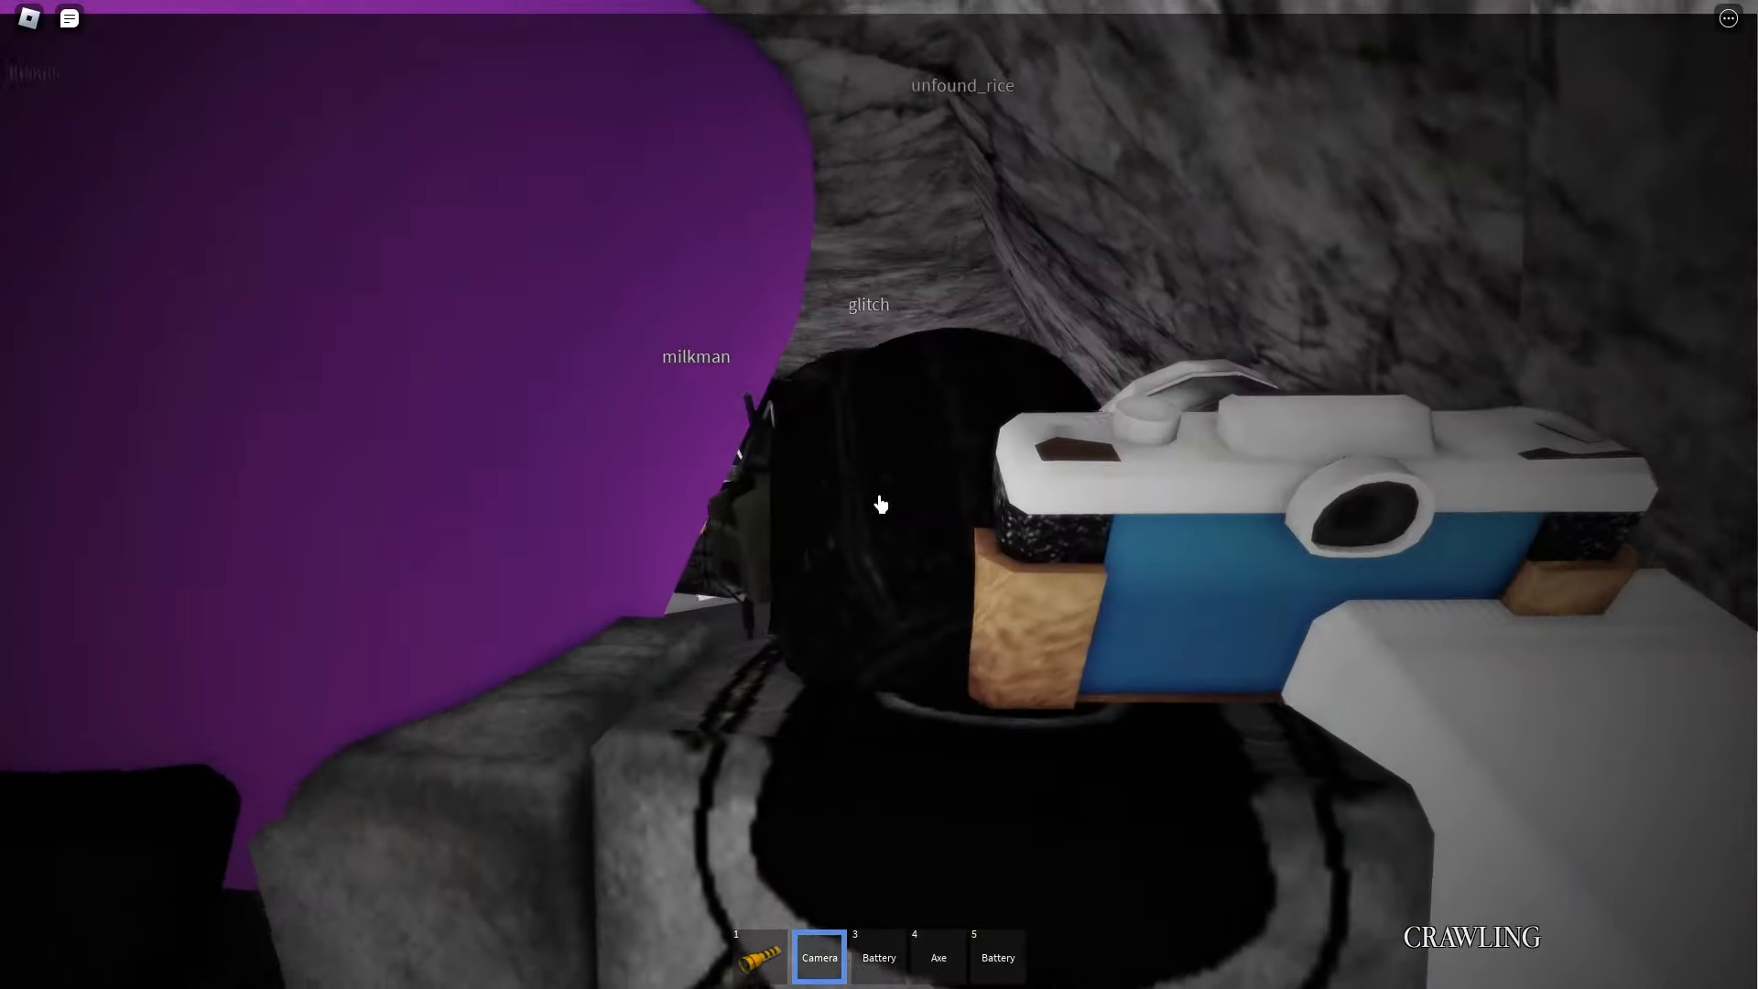
pyautogui.moveTo(879, 504)
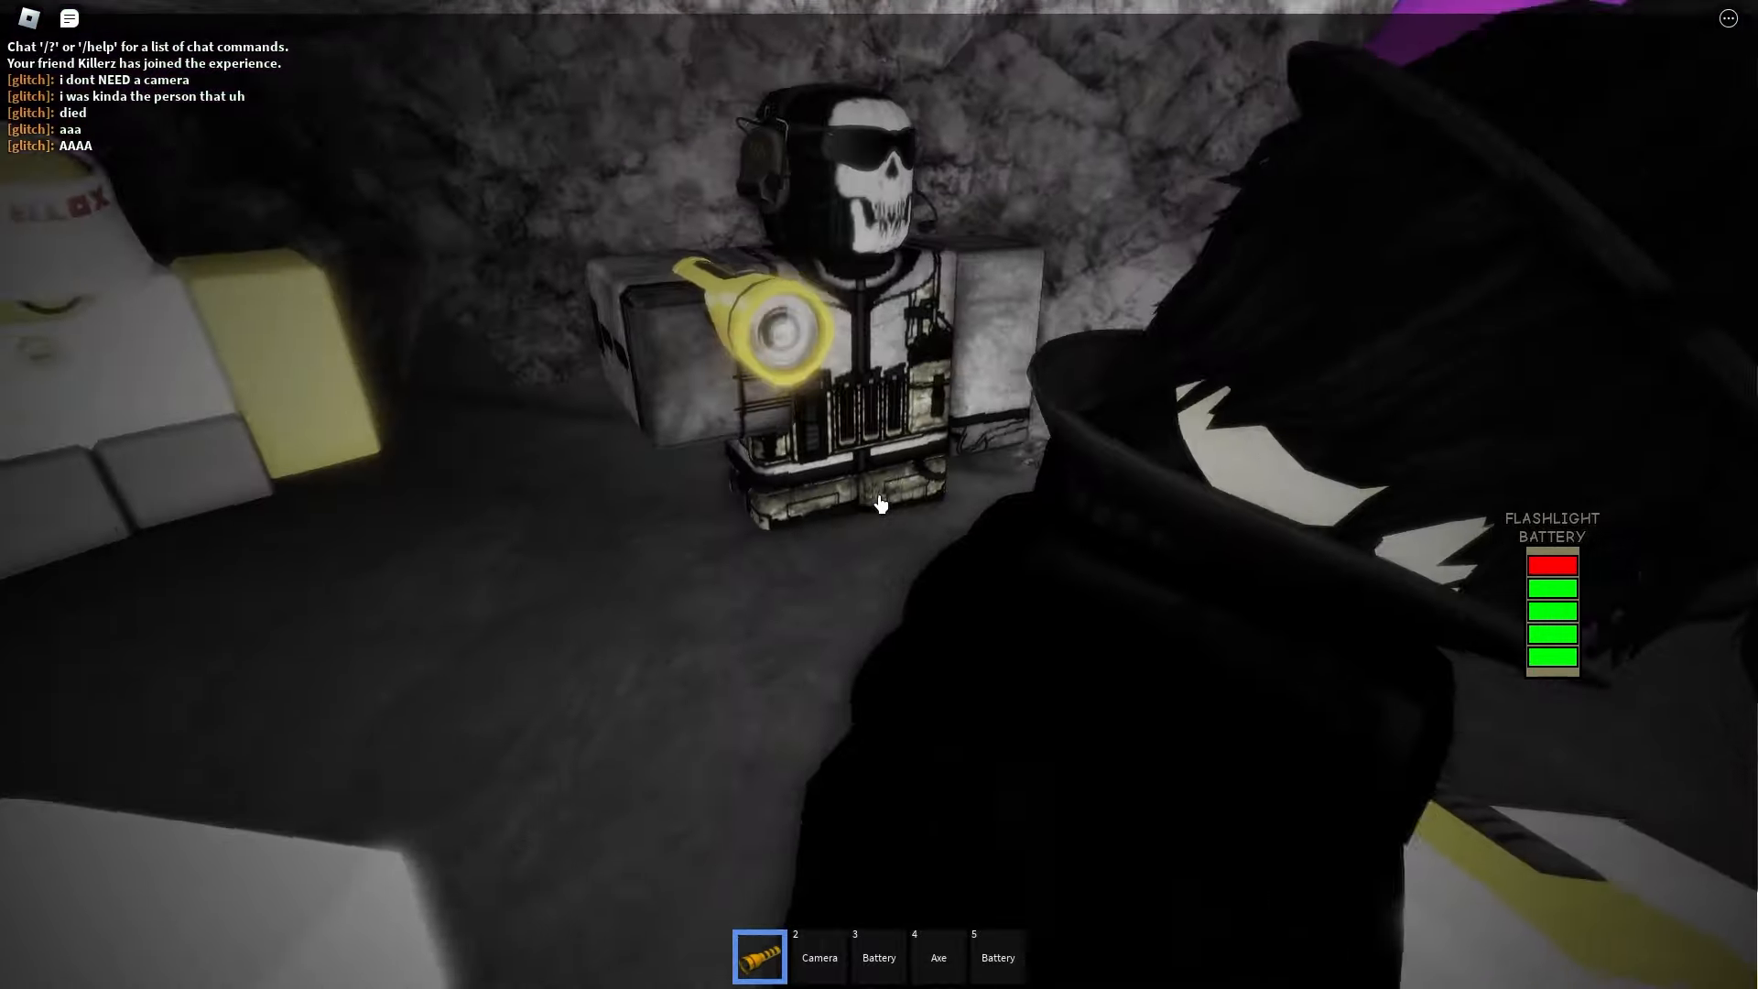
pyautogui.moveTo(879, 503)
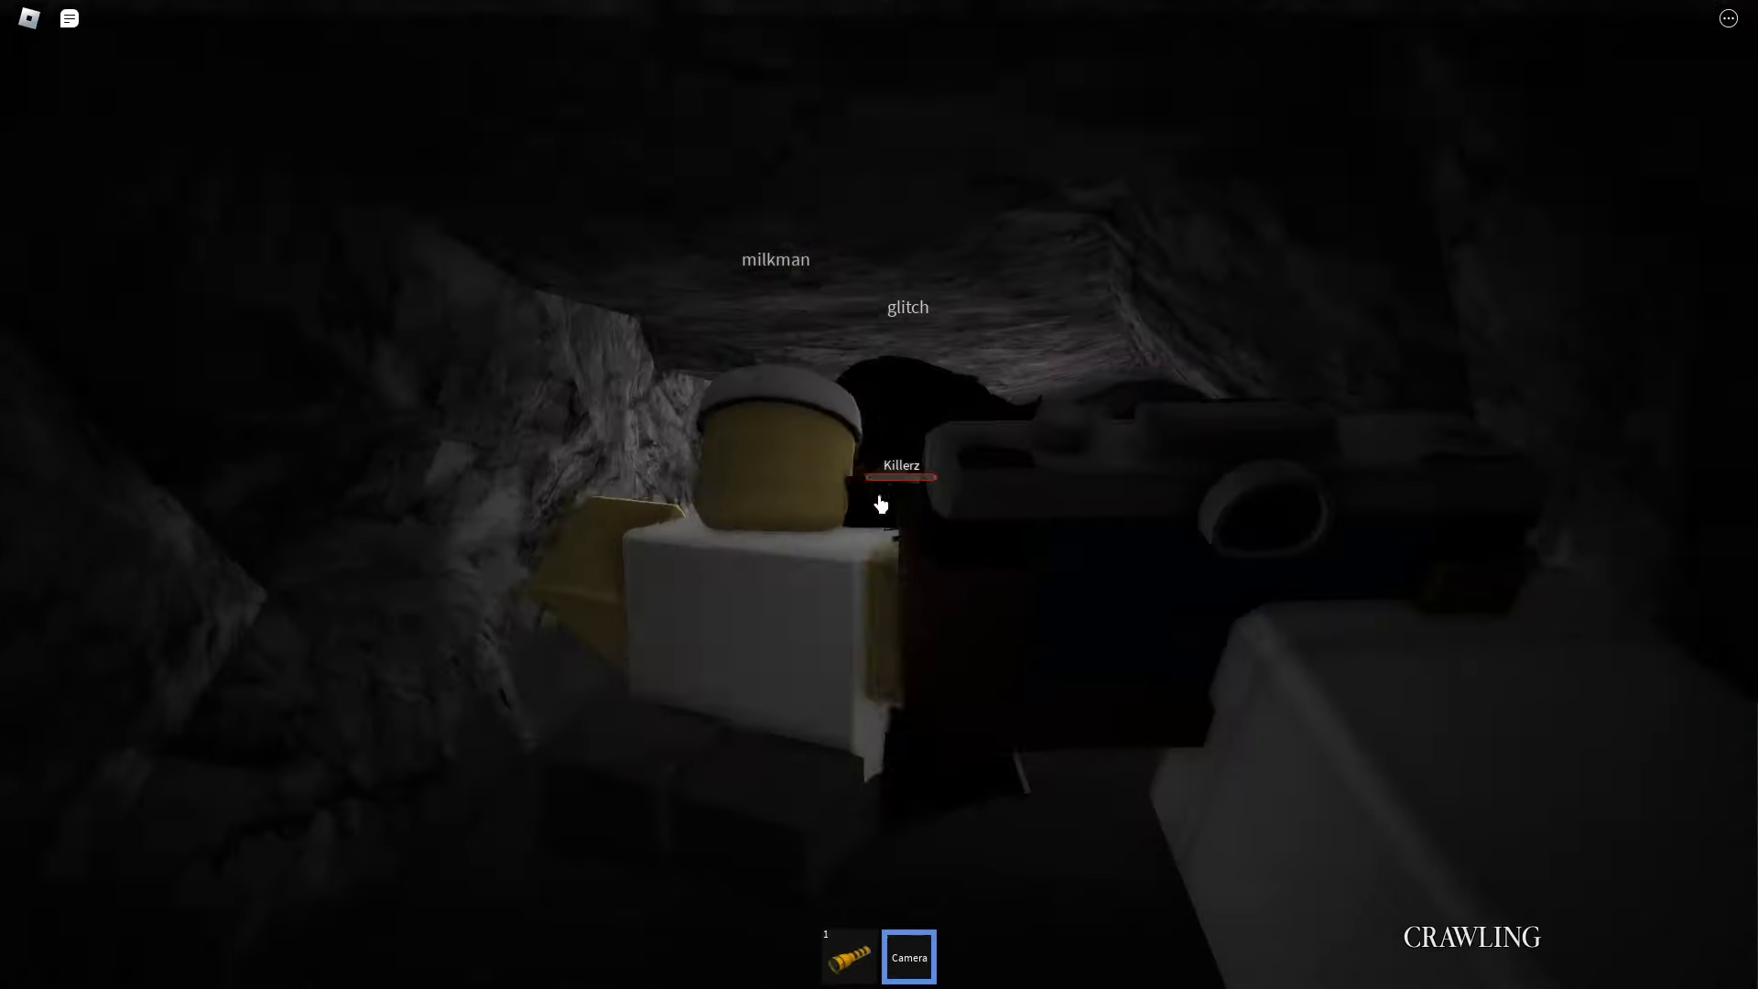
pyautogui.moveTo(879, 503)
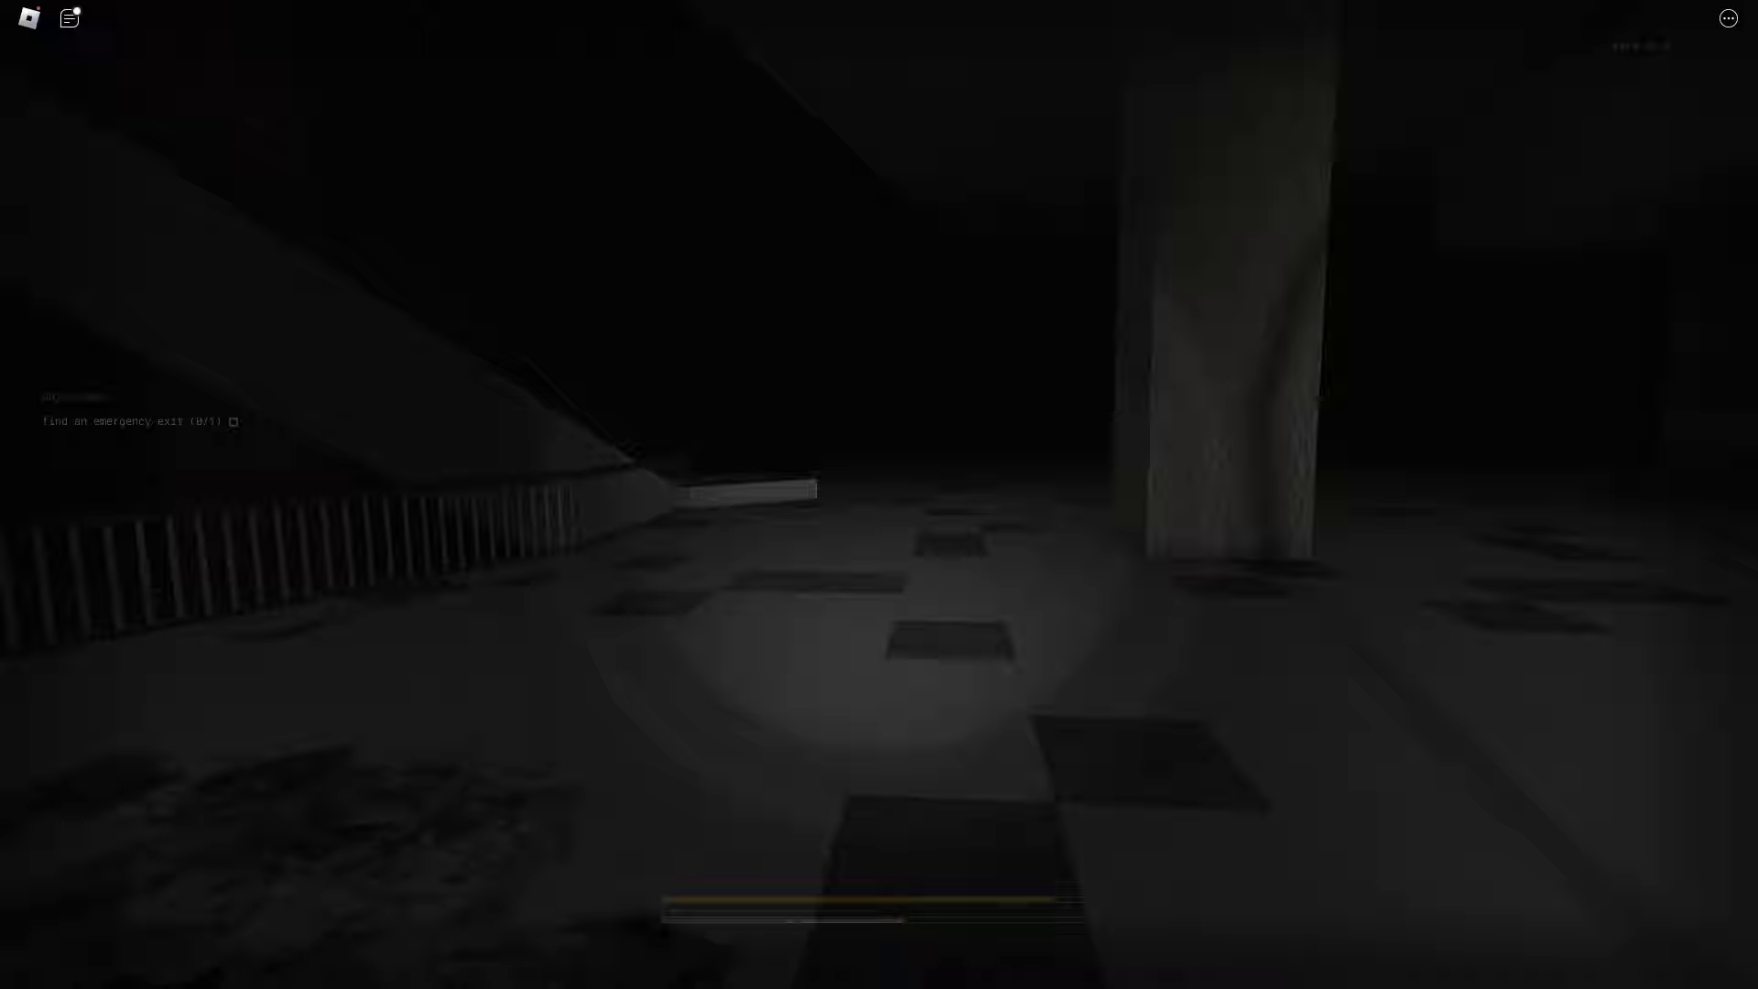
pyautogui.moveTo(879, 495)
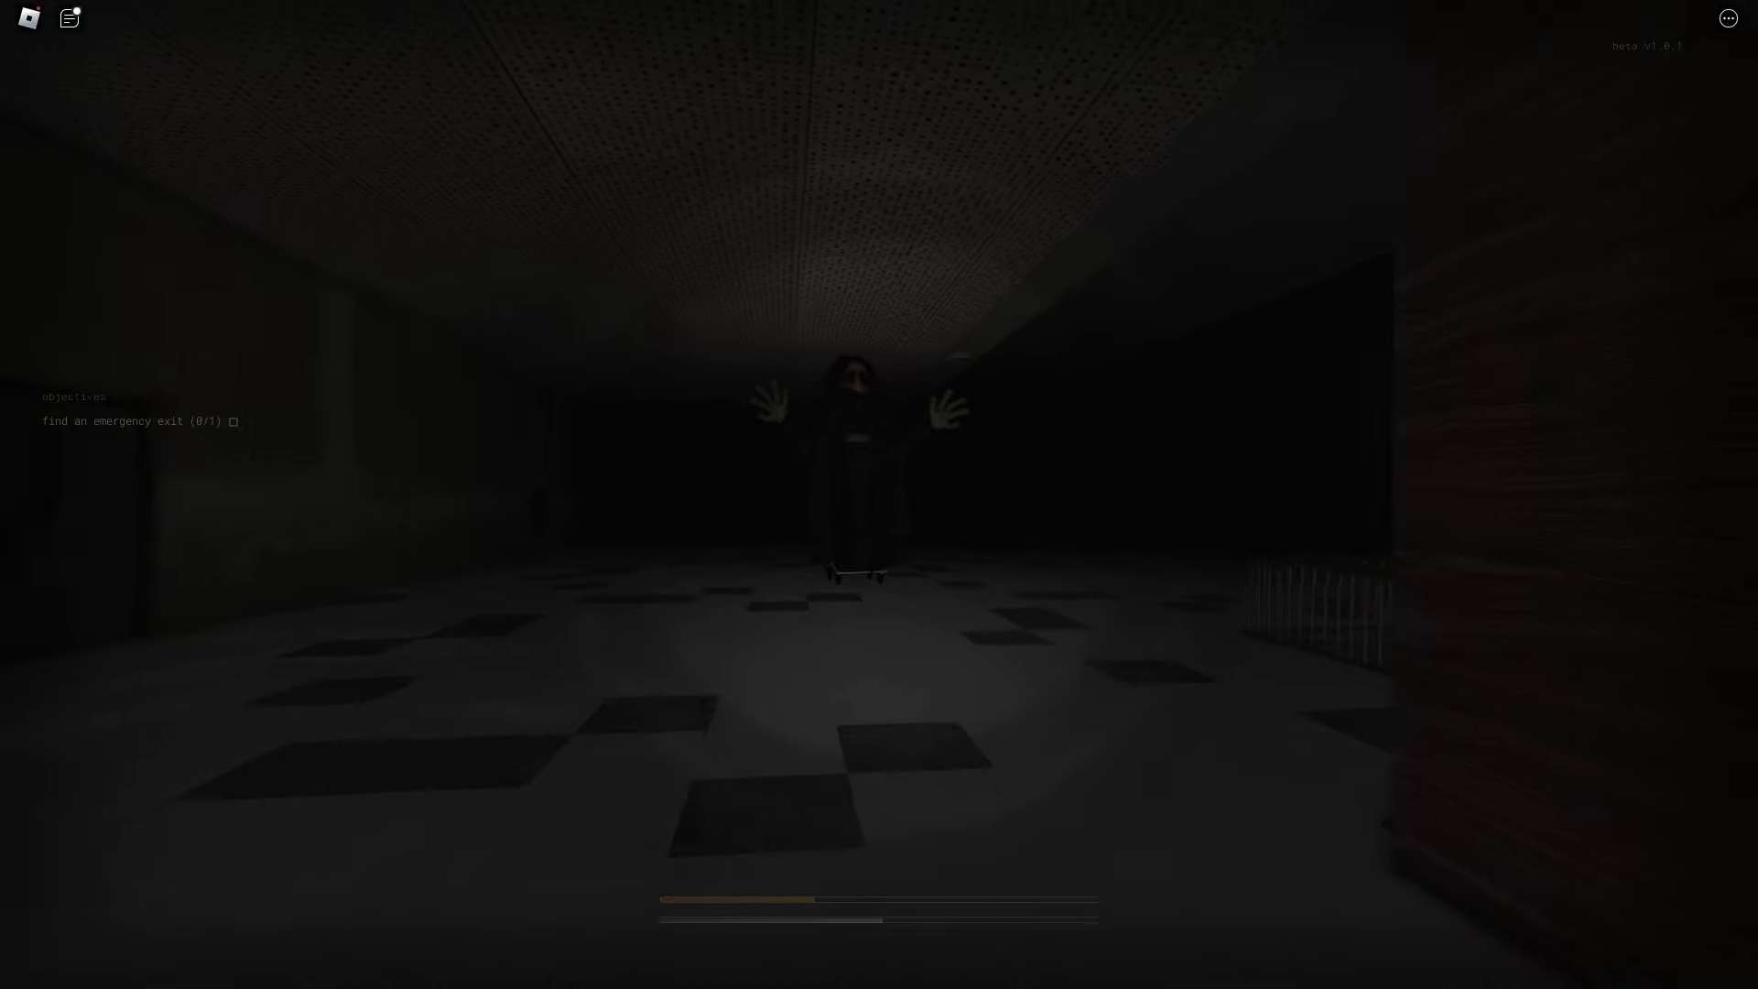
pyautogui.moveTo(879, 494)
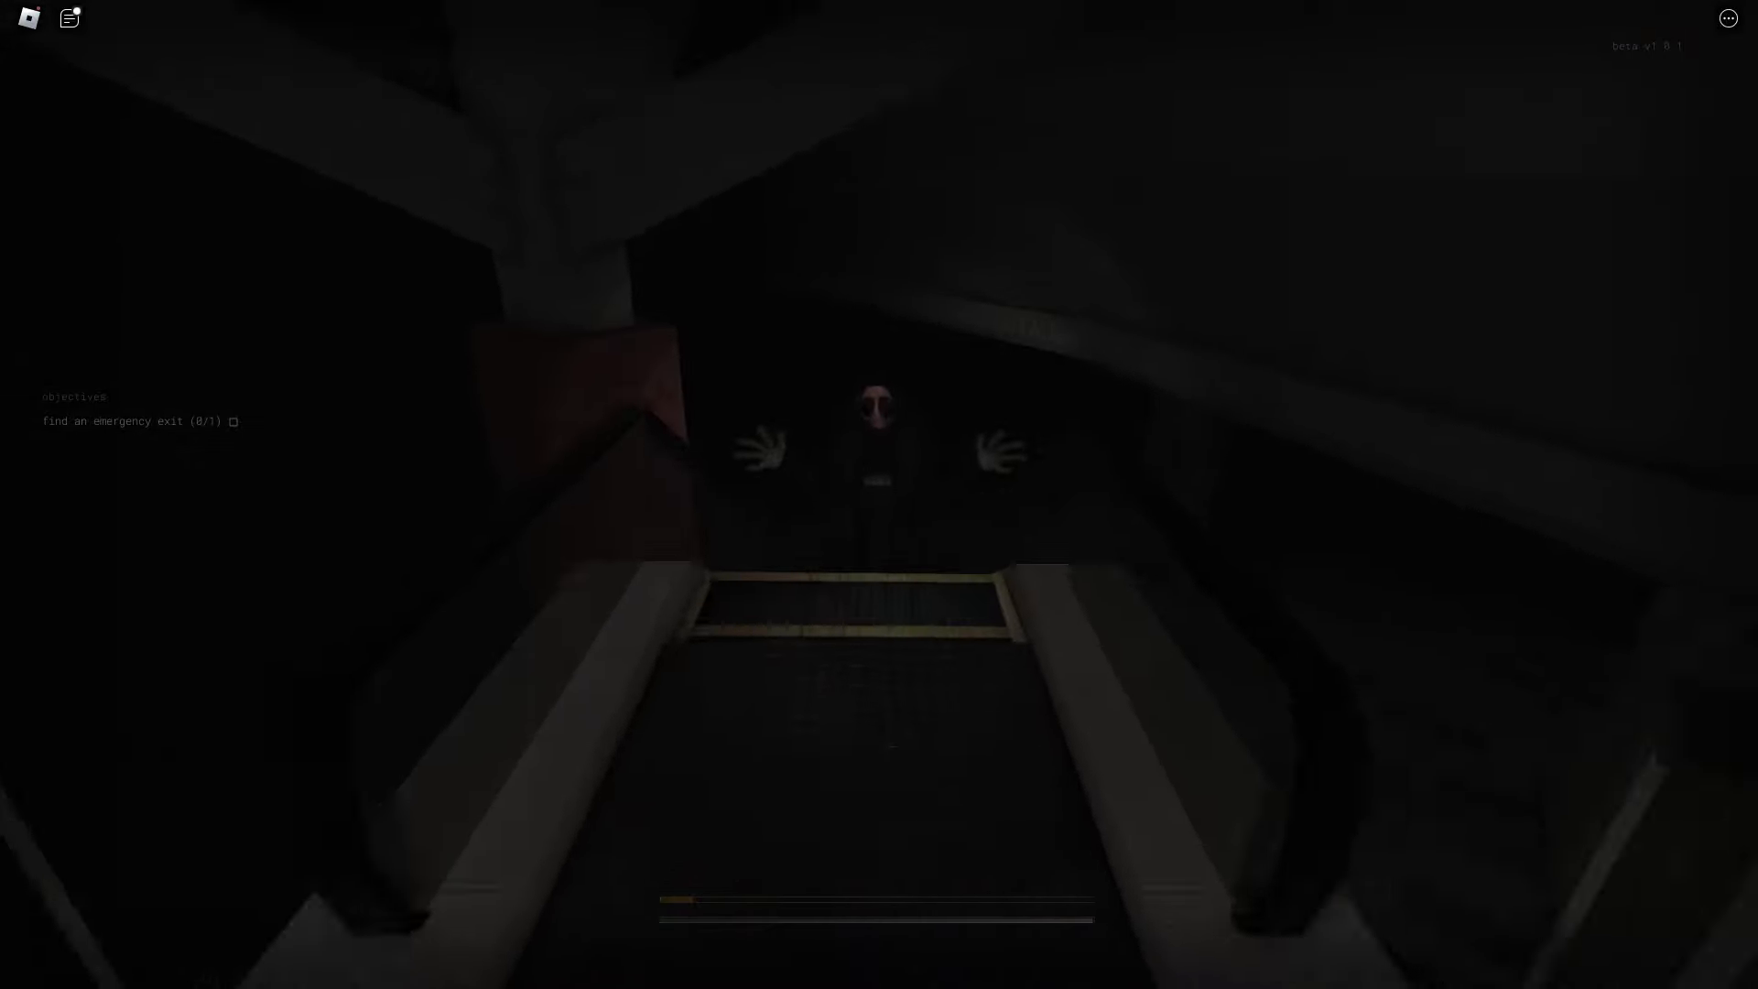
# Open the Roblox game menu after reaching the escalator with the pale figure
pyautogui.click(68, 17)
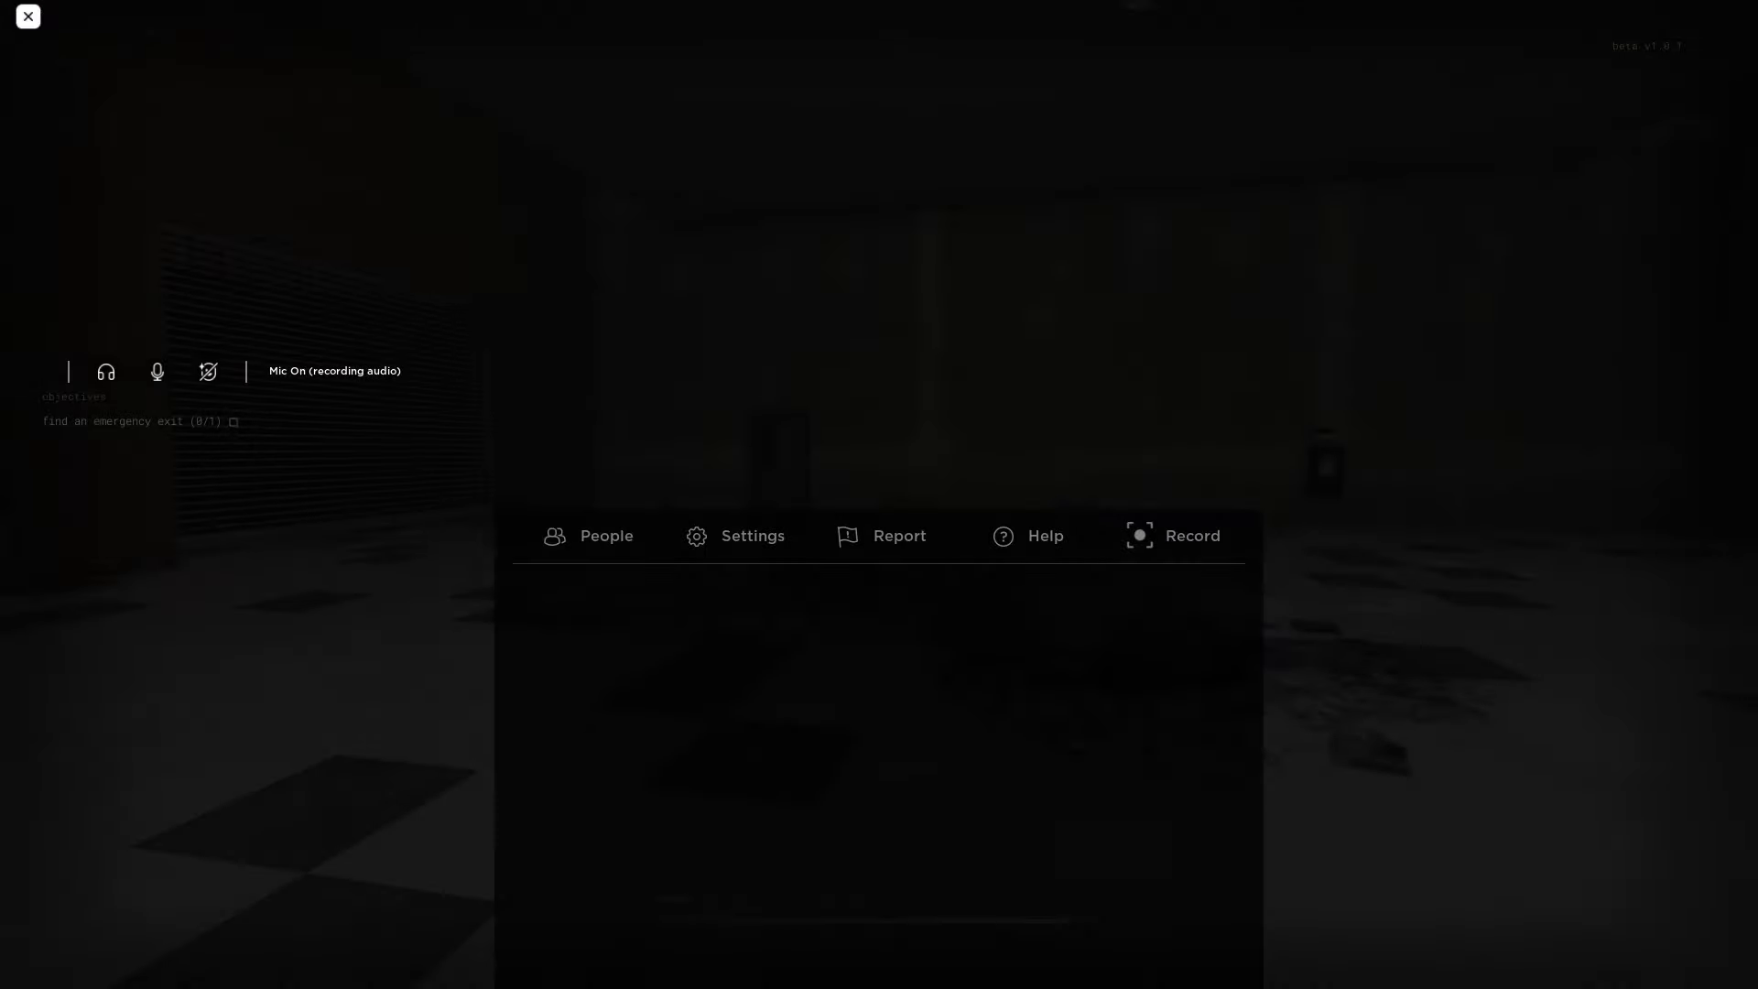
# Close the menu and pick up the floor battery to recharge the flashlight
pyautogui.click(27, 16)
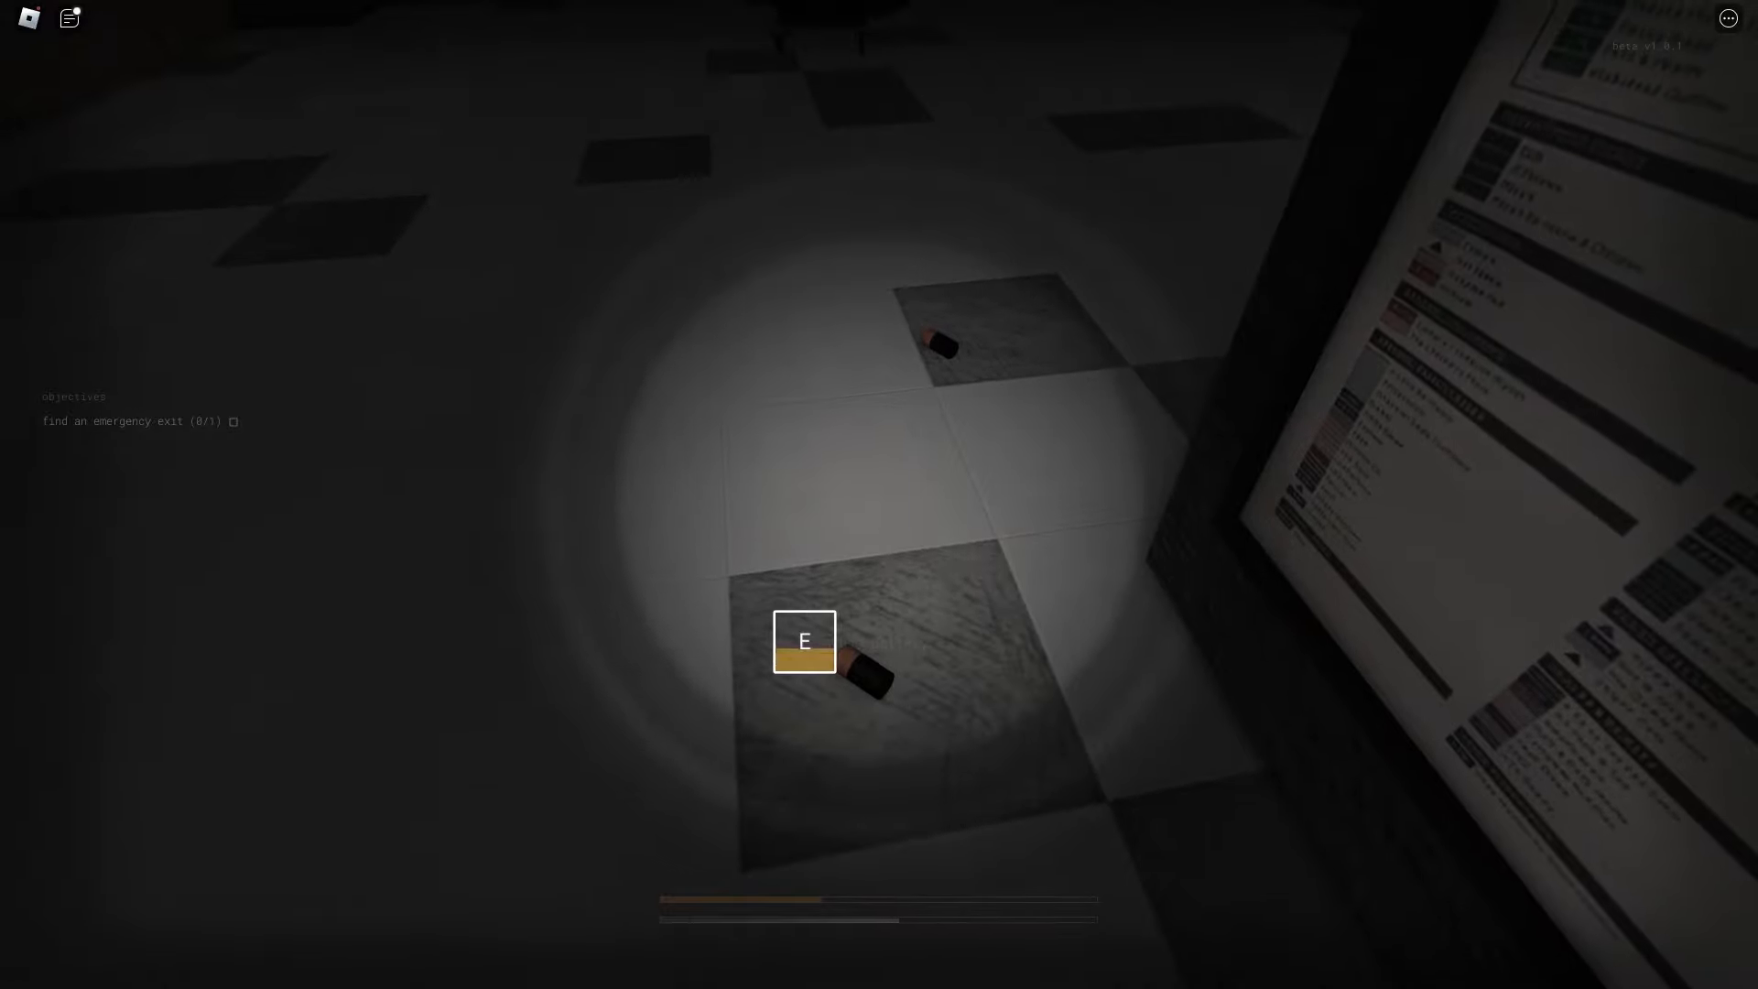
pyautogui.press('e')
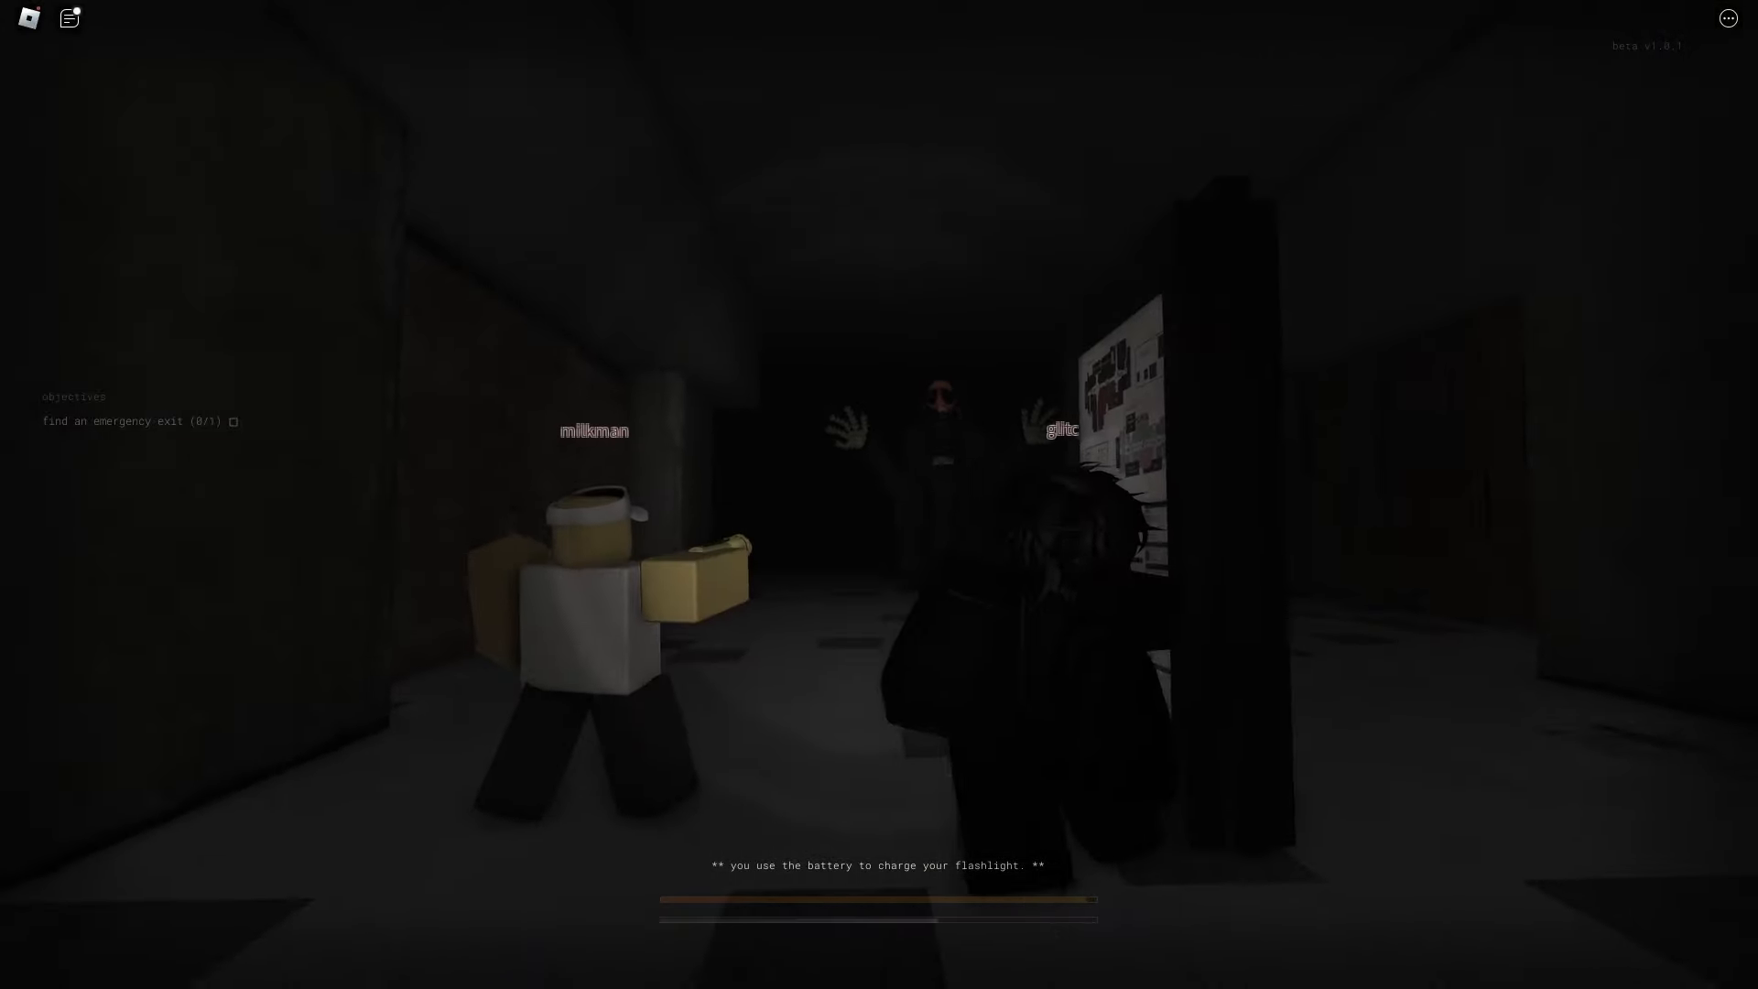